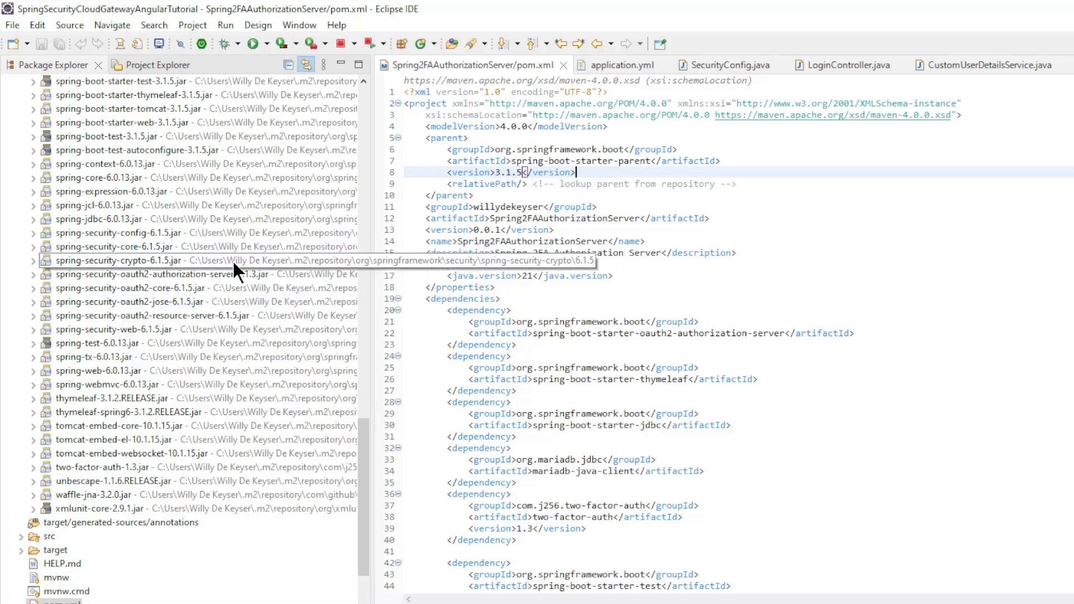
mouse_move(250, 283)
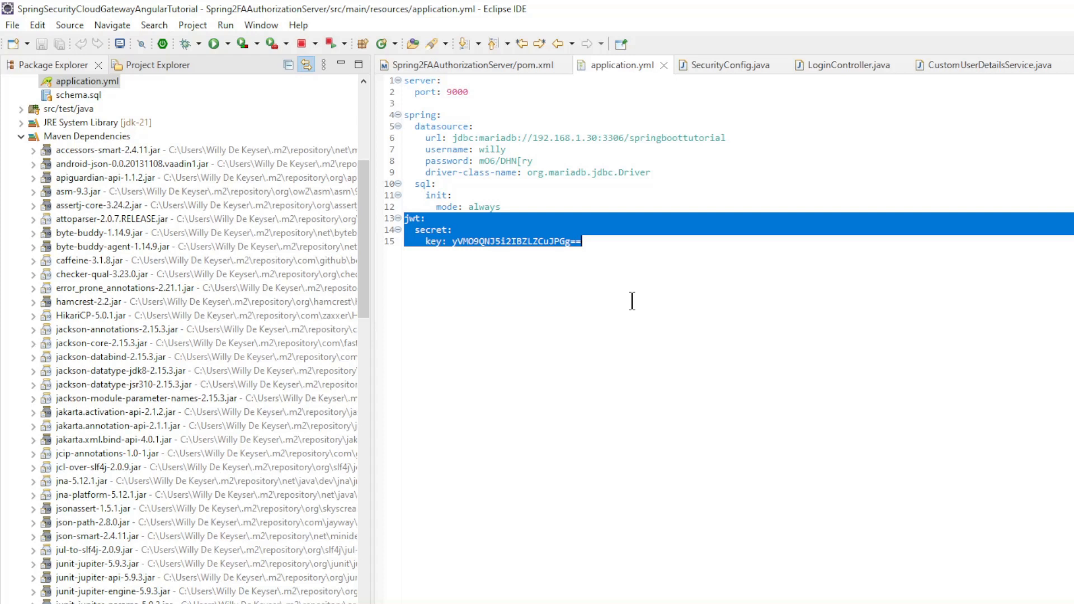
Clear the selection on the jwt secret key lines in application.yml.
left_click(581, 241)
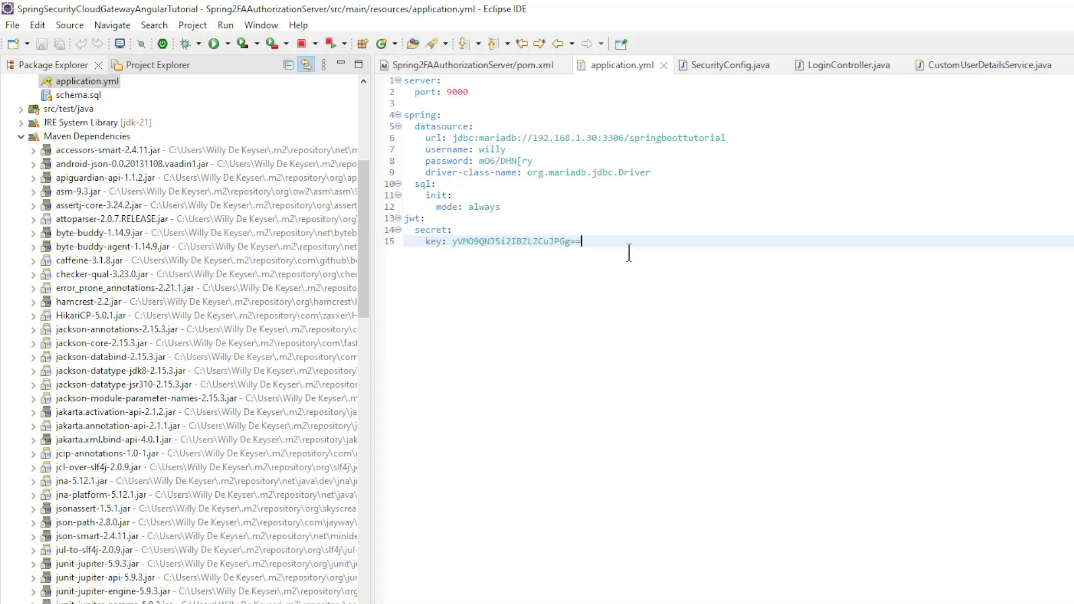
mouse_move(718, 107)
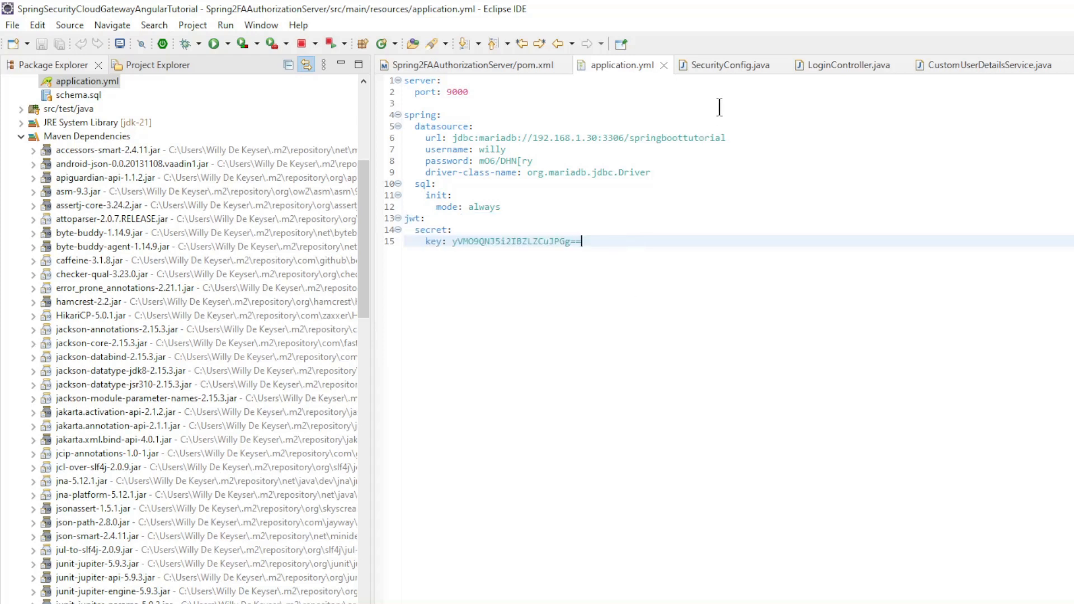
Show SecurityConfig.java's BytesEncryptor bean building an AES-GCM encryptor from jwt.secret.key.
left_click(728, 65)
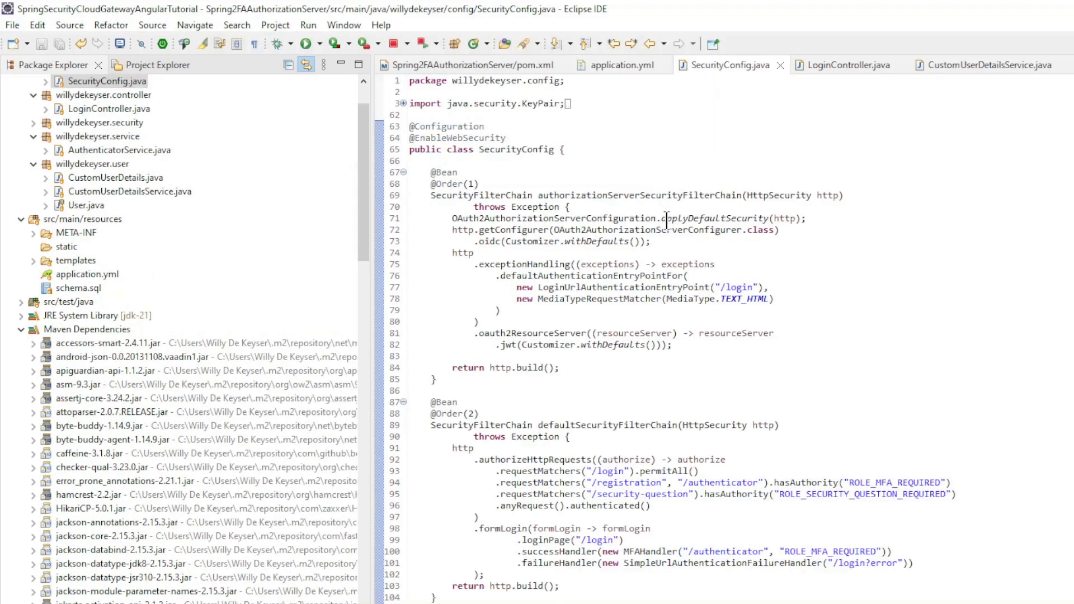
scroll("down", 3)
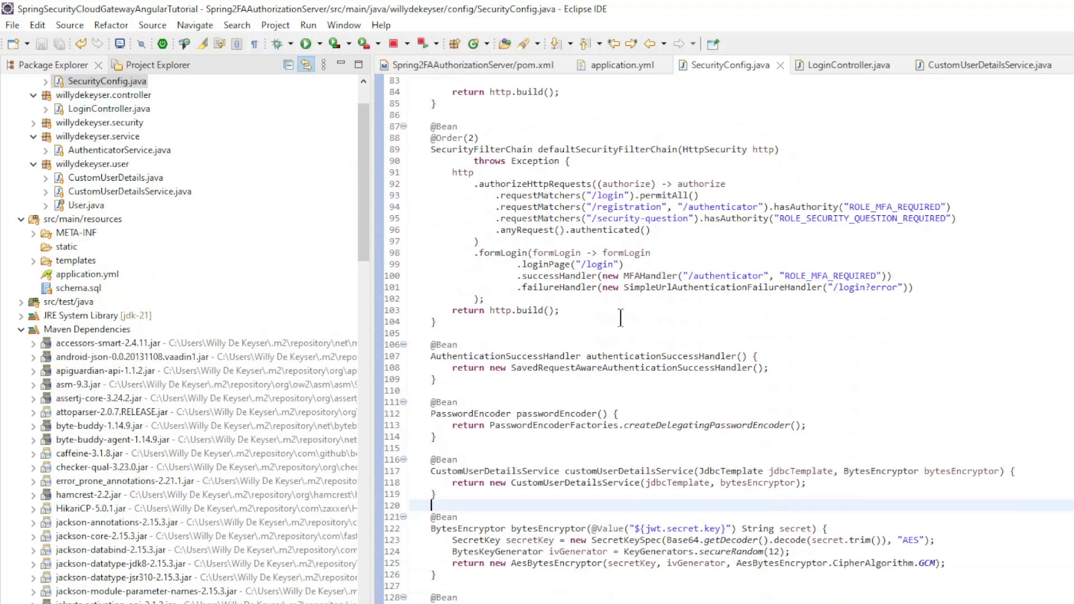
scroll("down", 3)
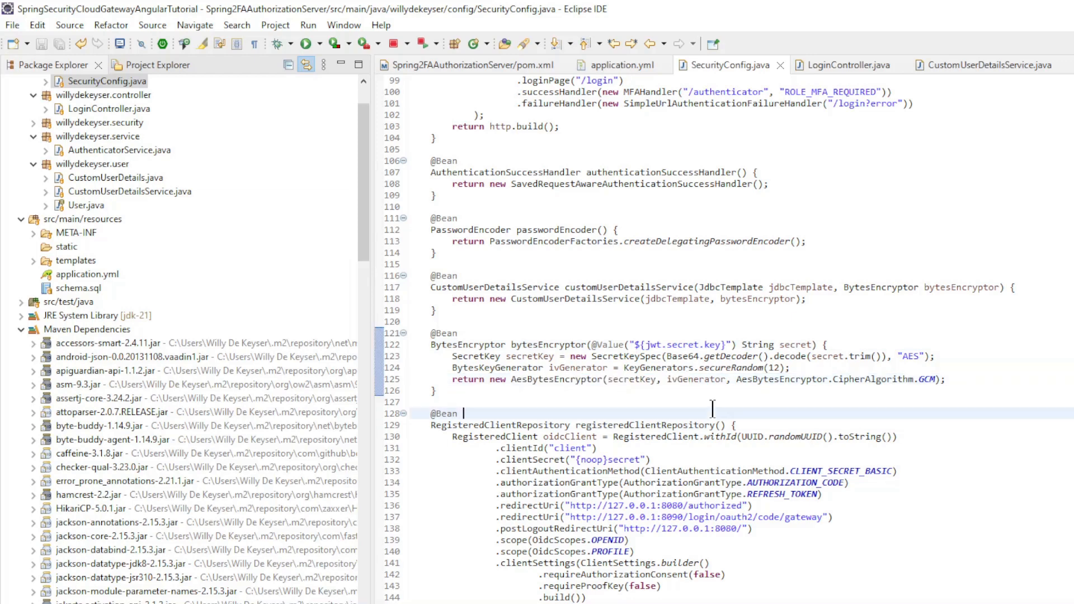
Show LoginController.java's validateSecurityQuestion checking the answer with passwordEncoder.matches.
left_click(846, 64)
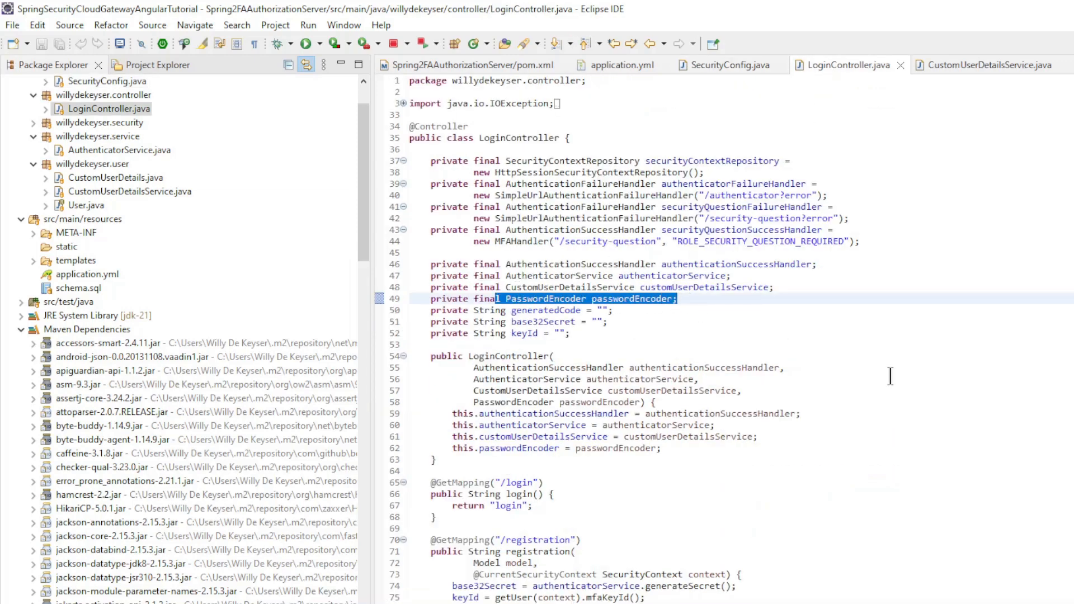
scroll("down", 3)
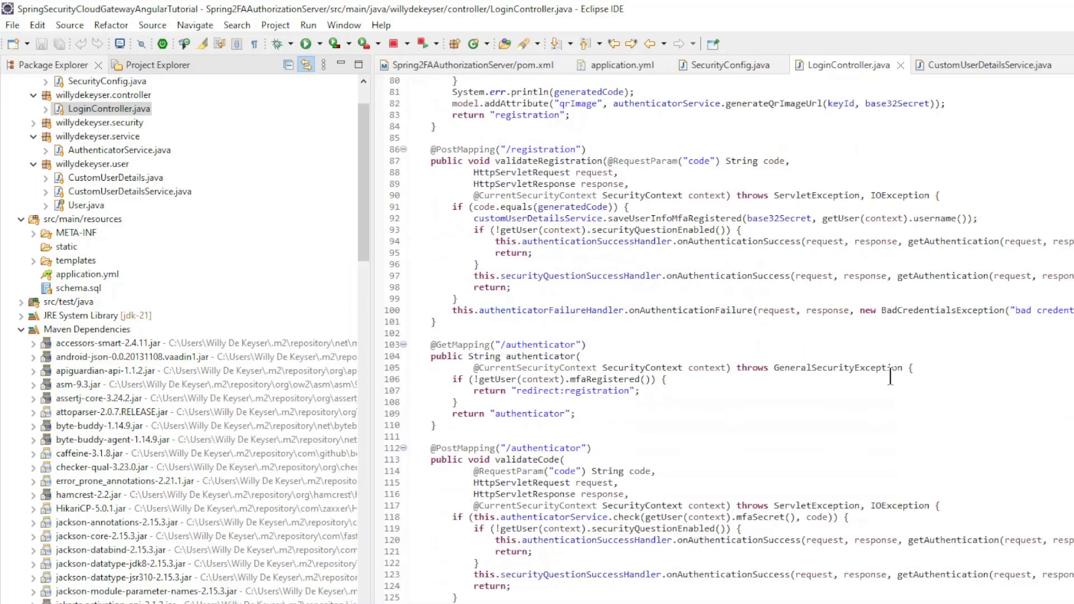
scroll("down", 3)
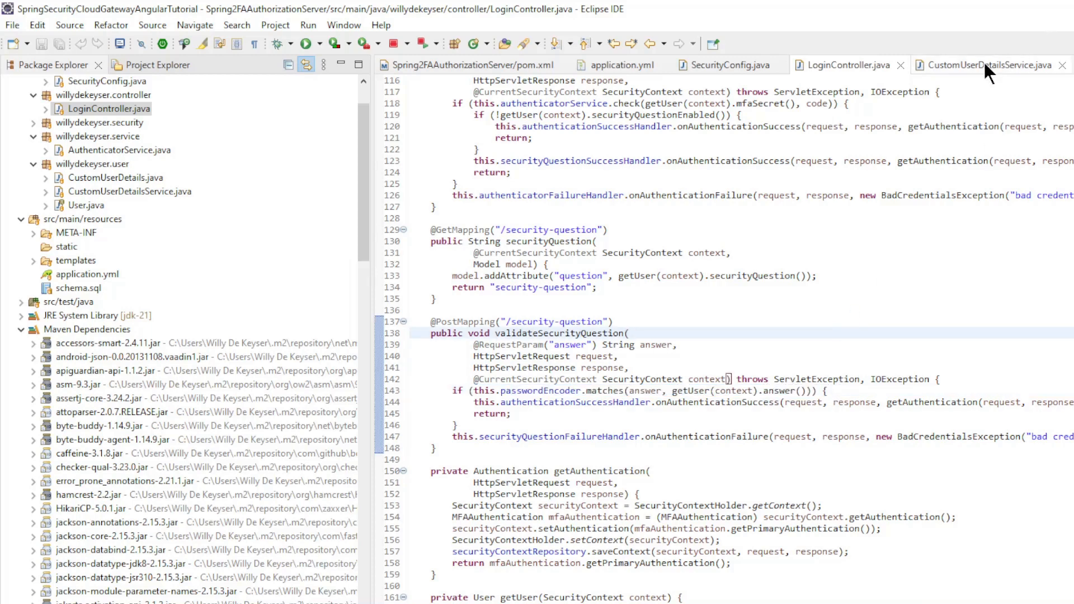
Show CustomUserDetailsService.java's saveUserInfoMfaRegistered encrypting the MFA secret before saving.
left_click(980, 64)
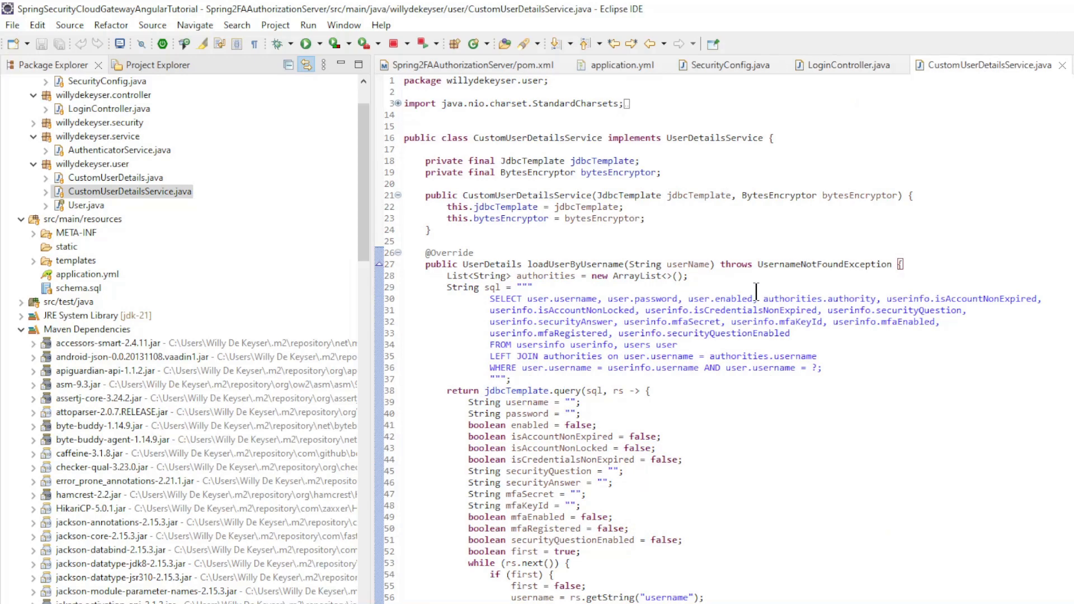
scroll("down", 3)
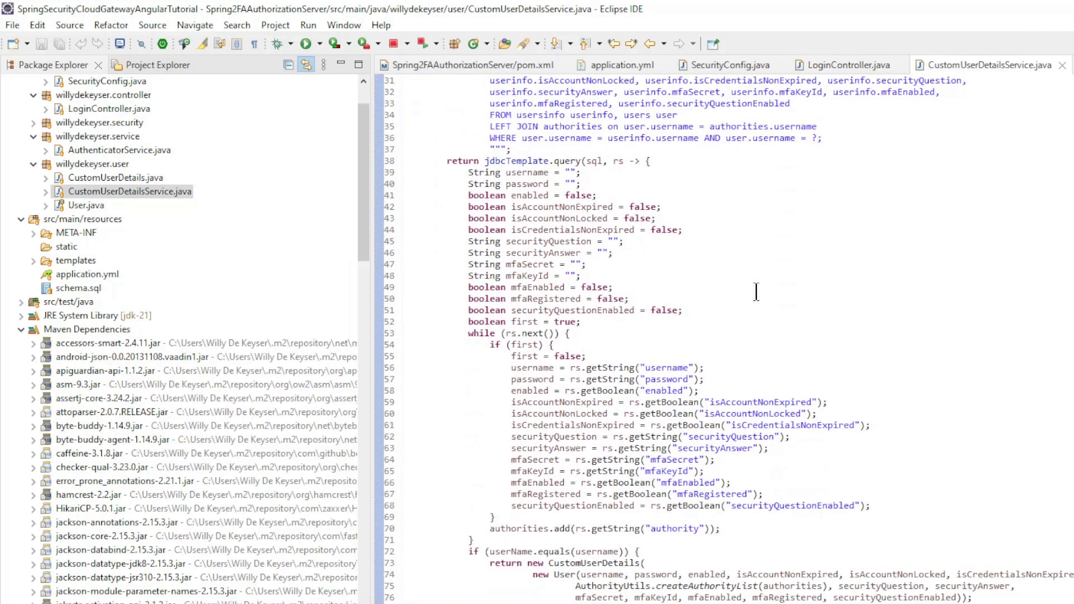
scroll("down", 3)
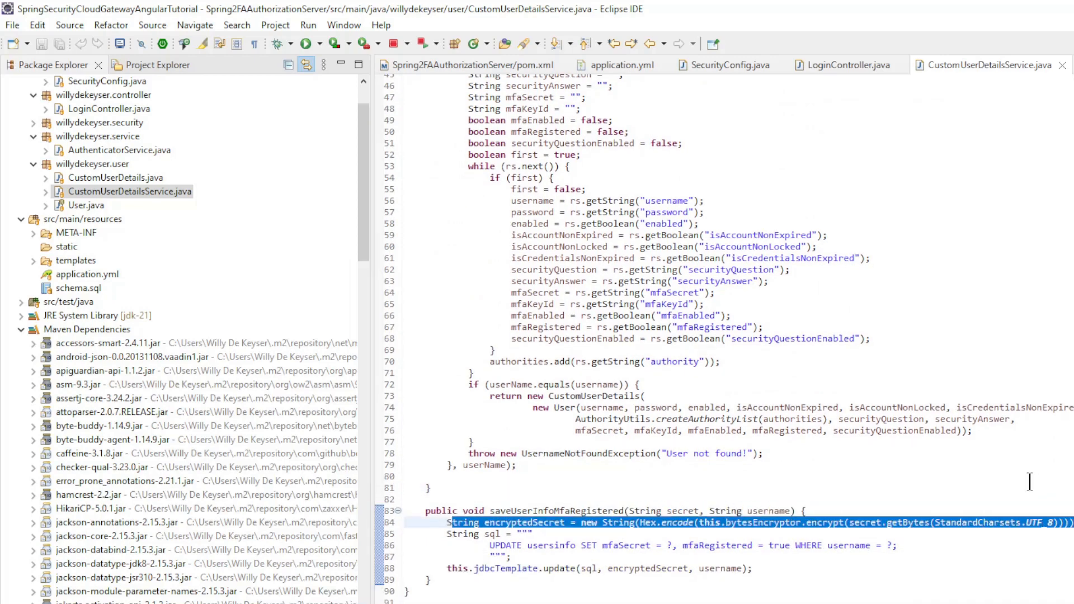
mouse_move(739, 555)
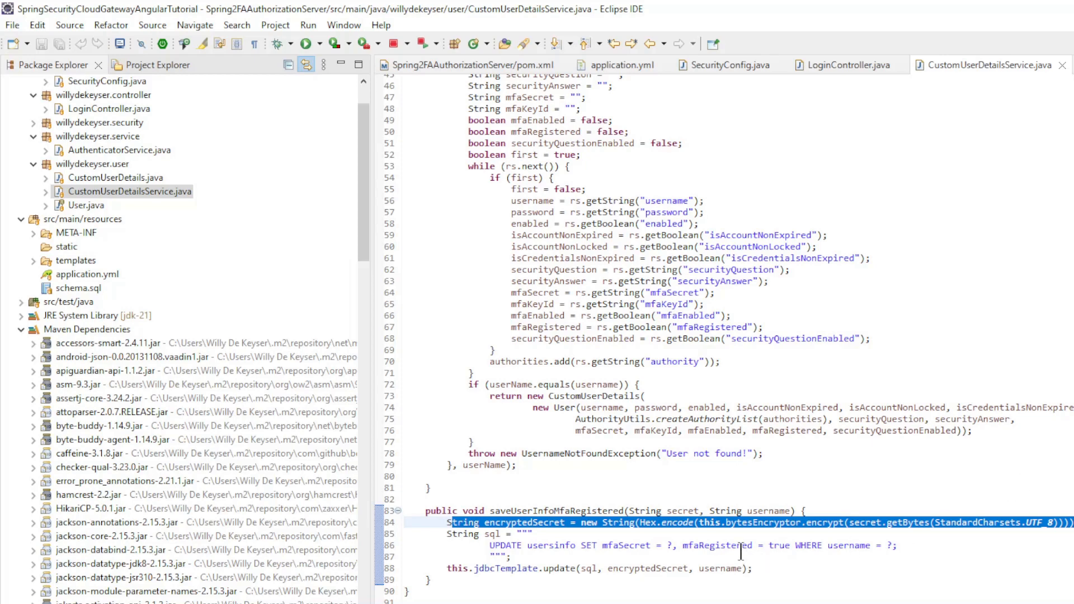
Show AuthenticatorService.java's check method decrypting the stored MFA secret.
left_click(122, 150)
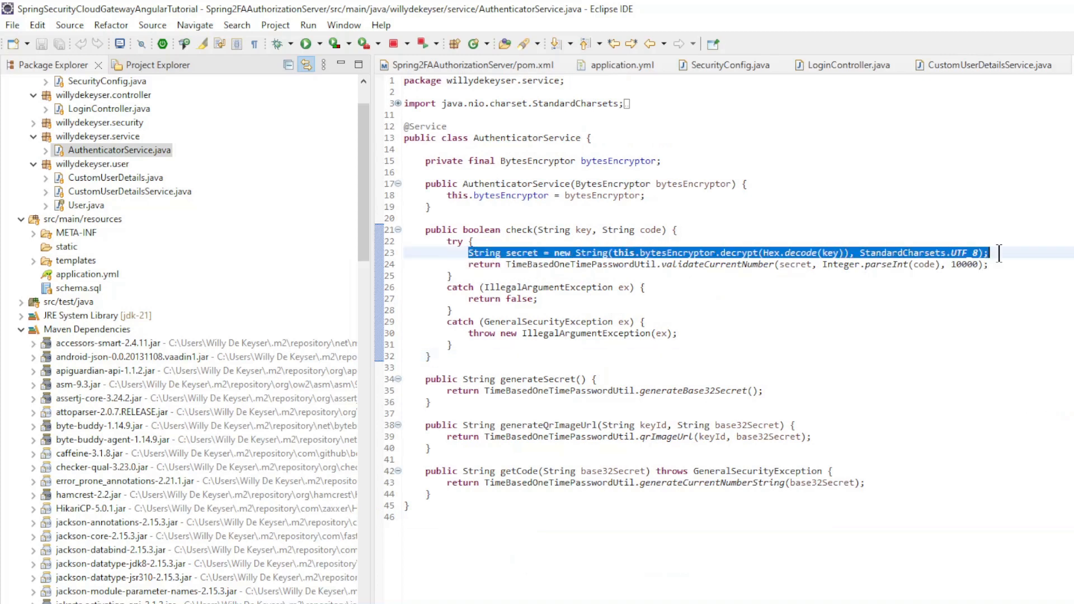
mouse_move(978, 348)
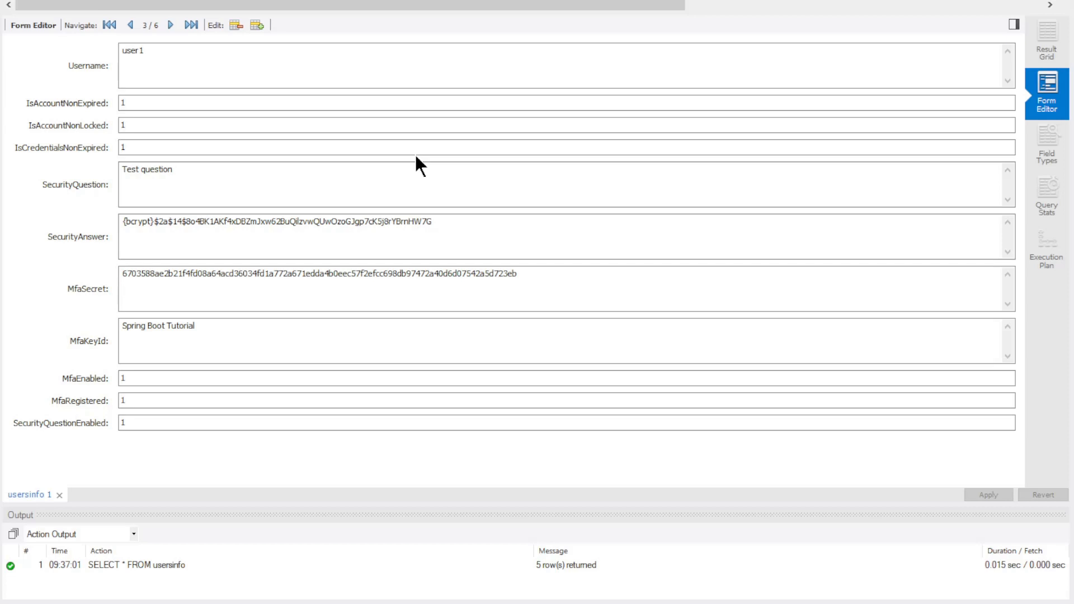
Inspect user1's bcrypt-hashed SecurityAnswer value in the usersinfo Form Editor.
left_click(409, 232)
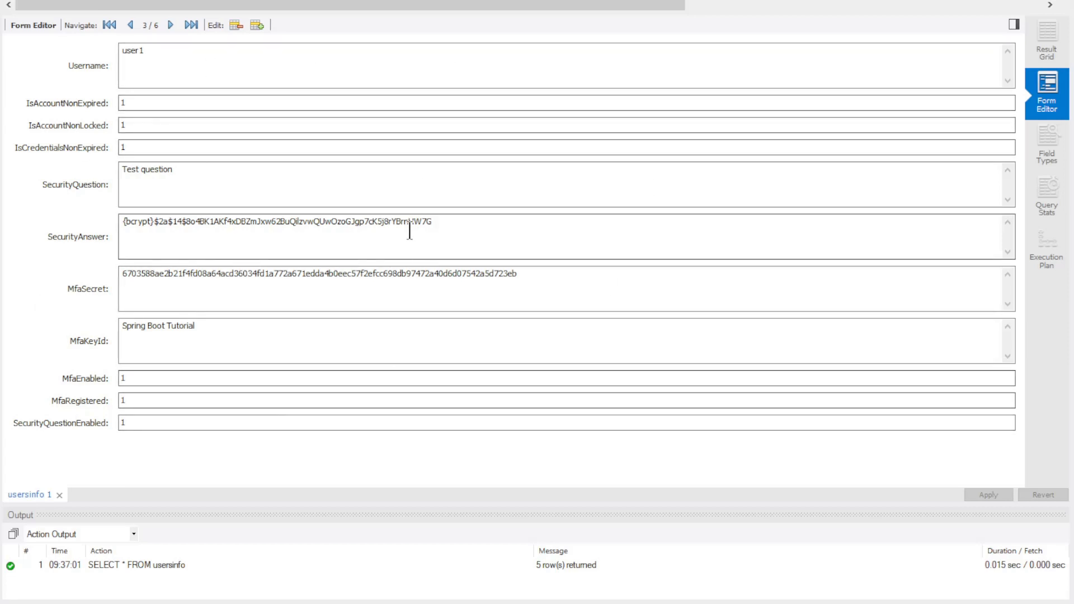